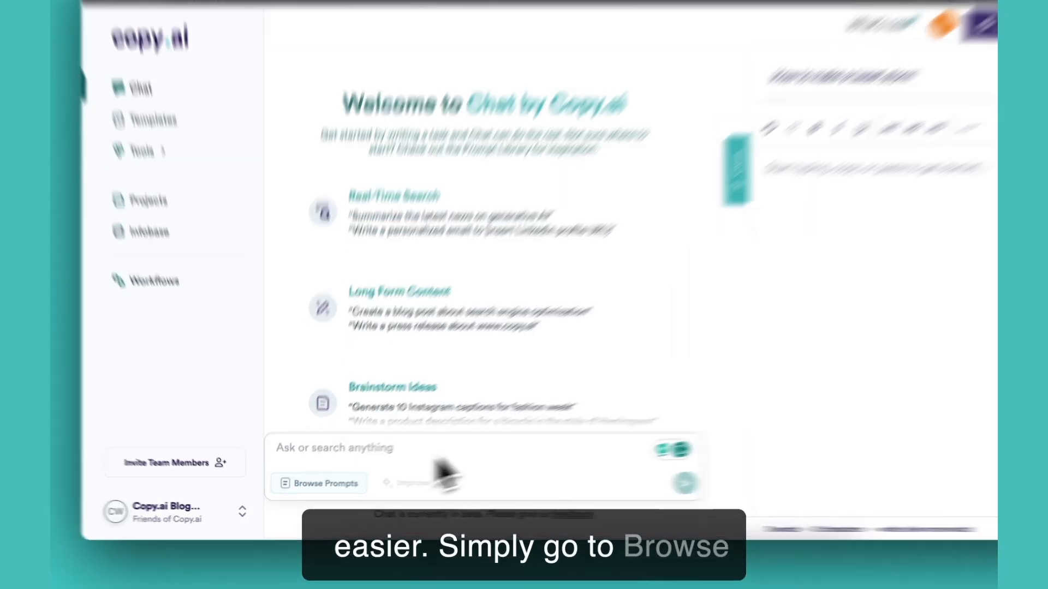
Choose the Twitter Thread prompt from the Social Media category of the prompt library
{"action": "left_click", "coordinate": [320, 483]}
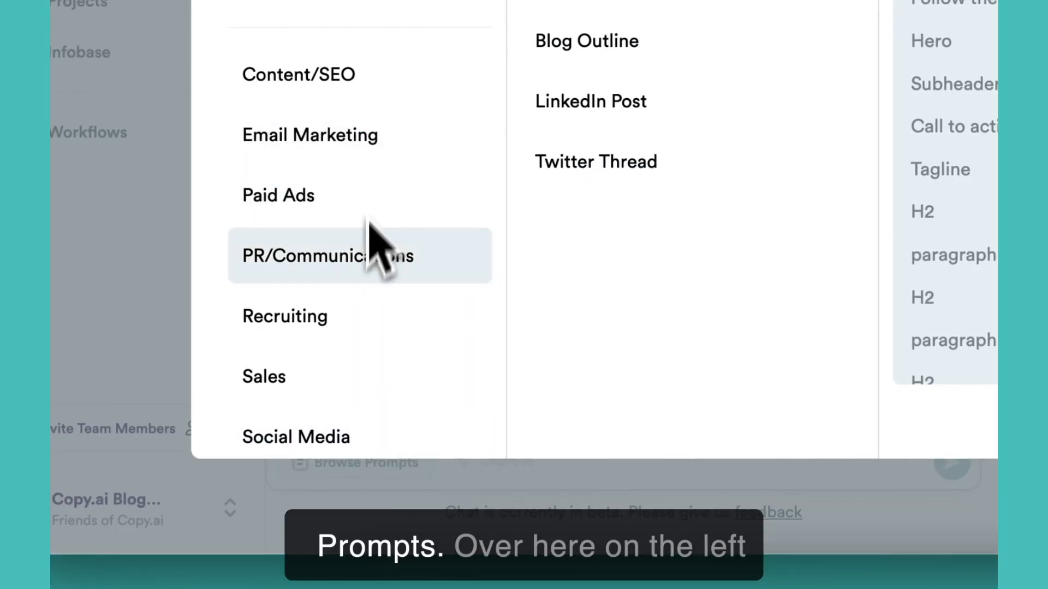
{"action": "left_click", "coordinate": [296, 437]}
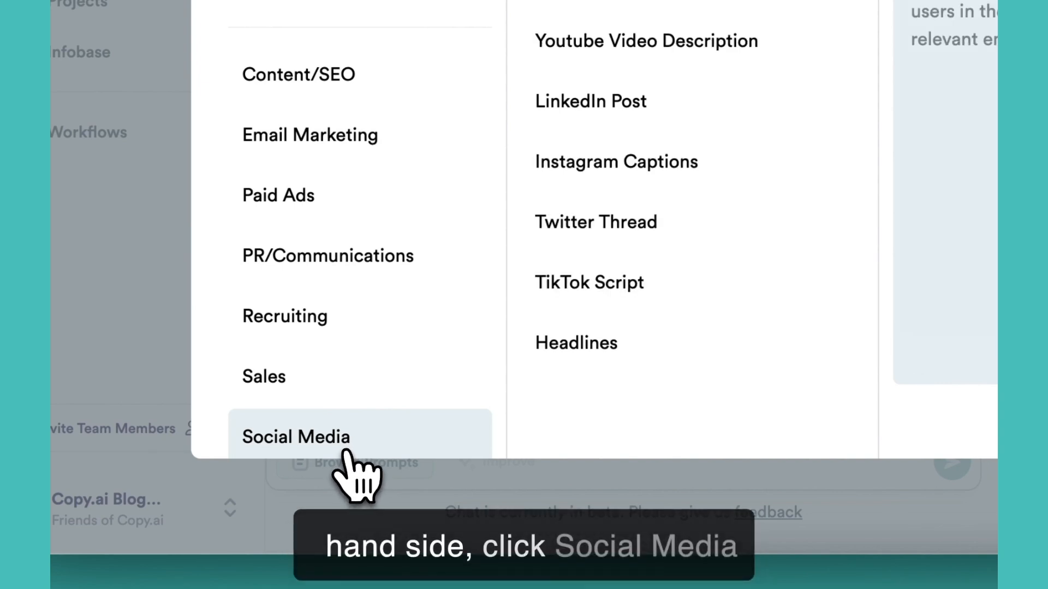
{"action": "mouse_move", "coordinate": [595, 221]}
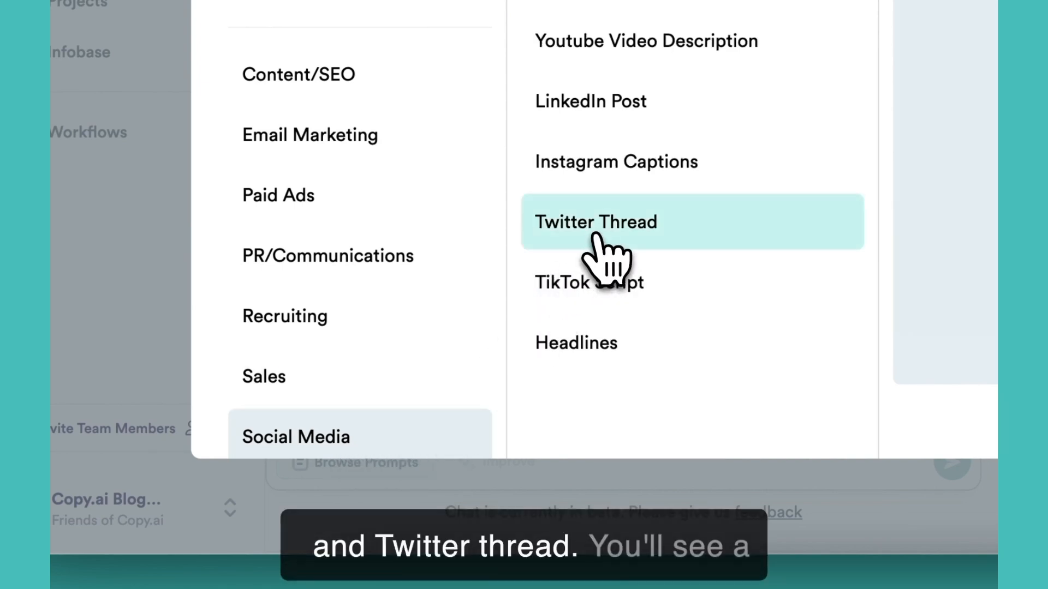
{"action": "left_click", "coordinate": [595, 221]}
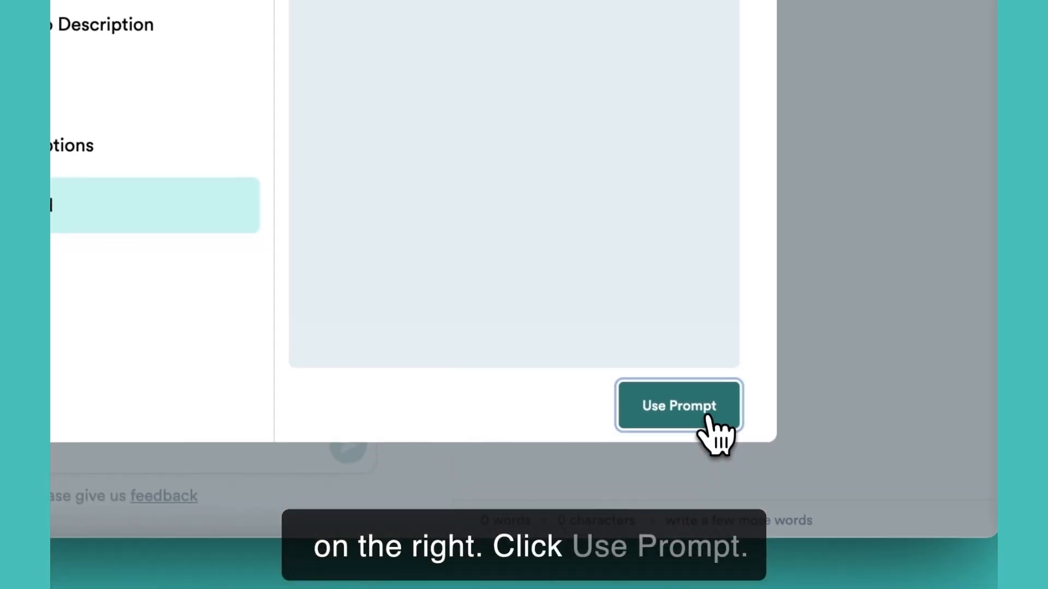
Load the Twitter Thread prompt into chat with 'AI' as the topic and send it
{"action": "left_click", "coordinate": [678, 406]}
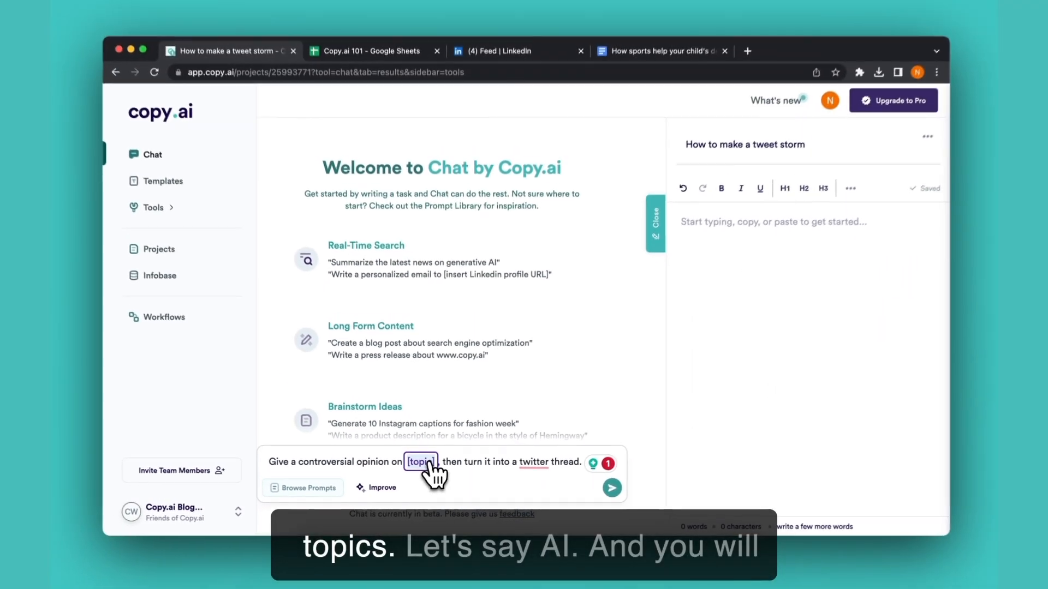
{"action": "type", "text": "AI"}
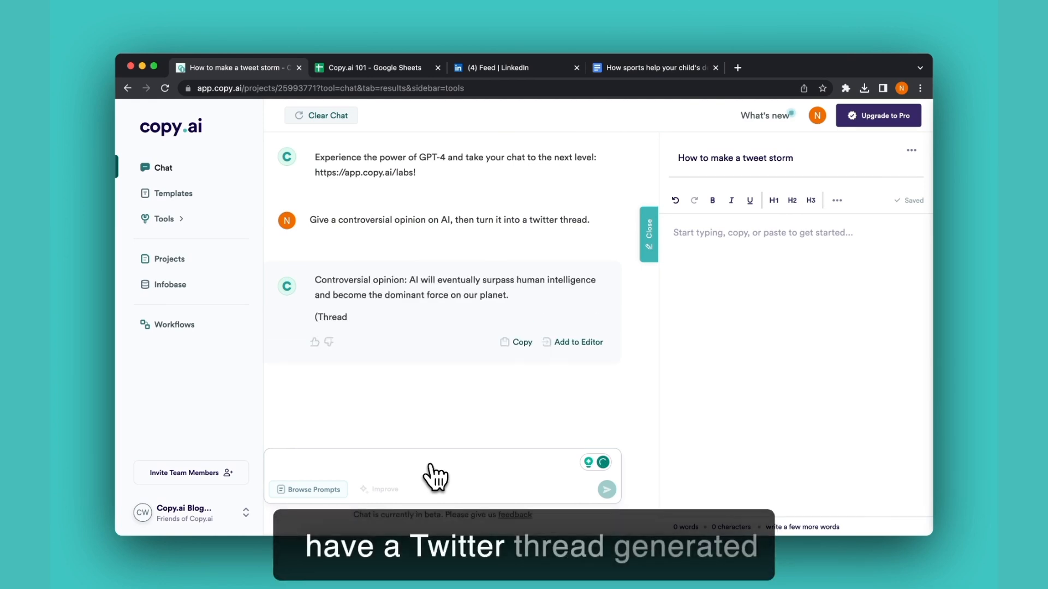
{"action": "scroll", "scroll_direction": "down", "scroll_amount": 3}
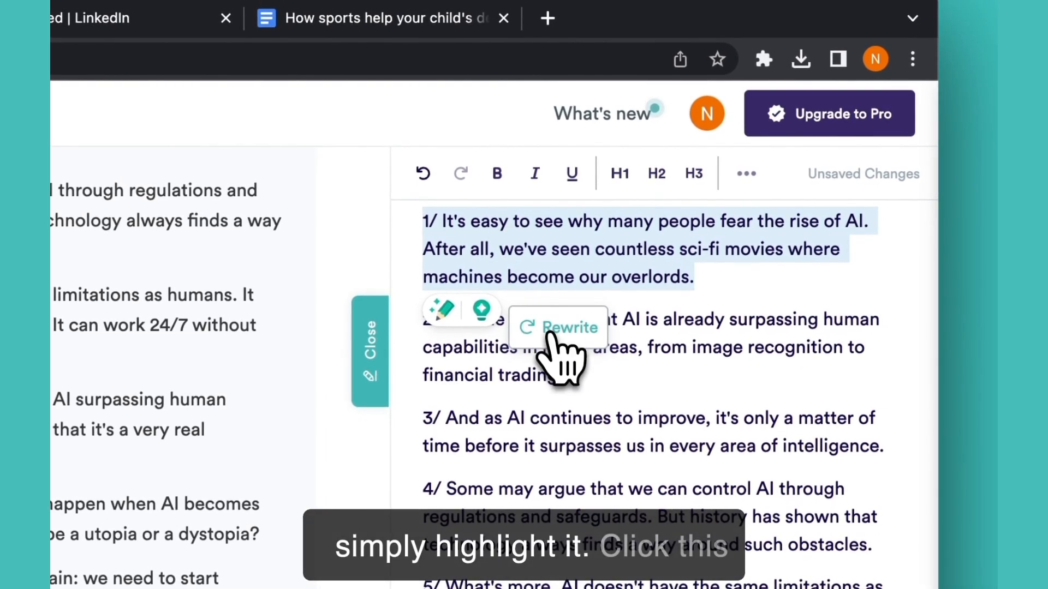
Rewrite the first tweet about fearing the rise of AI and browse the suggestions
{"action": "left_click", "coordinate": [558, 327]}
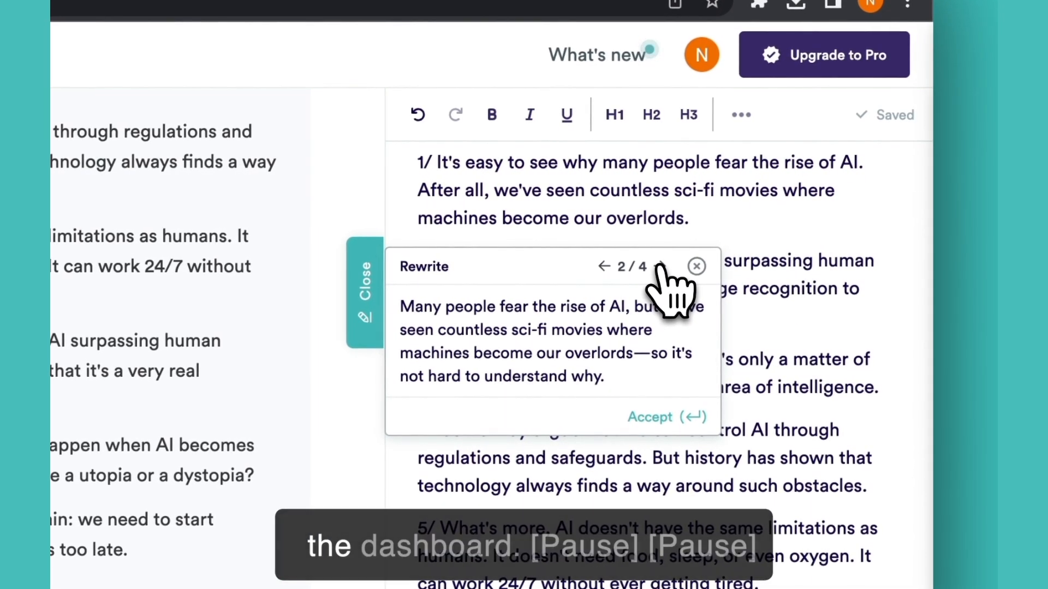
{"action": "left_click", "coordinate": [697, 266]}
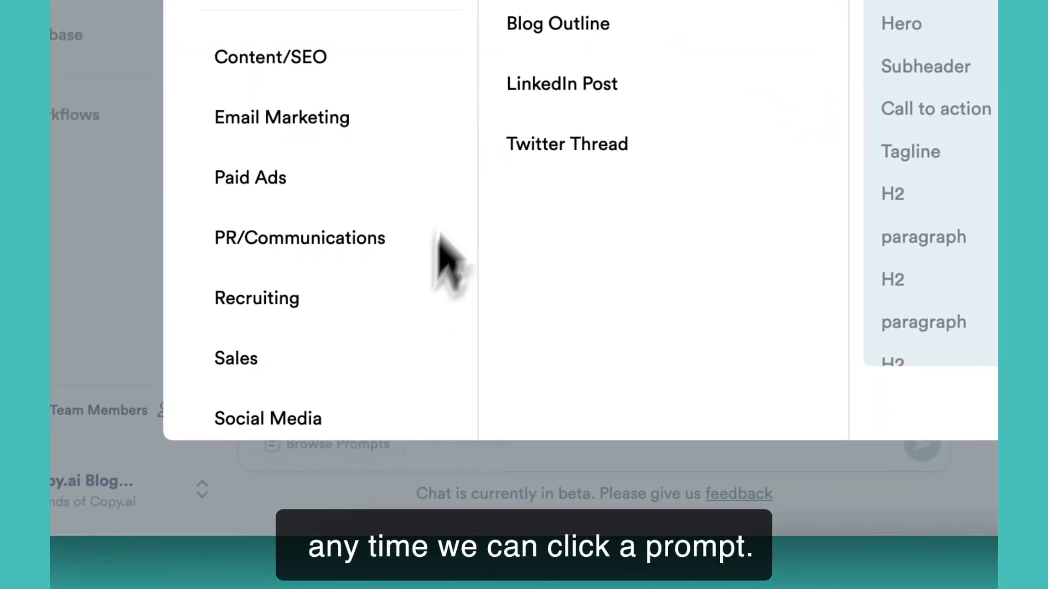
Select the Twitter Thread prompt again from Social Media to reload it into chat
{"action": "left_click", "coordinate": [267, 418]}
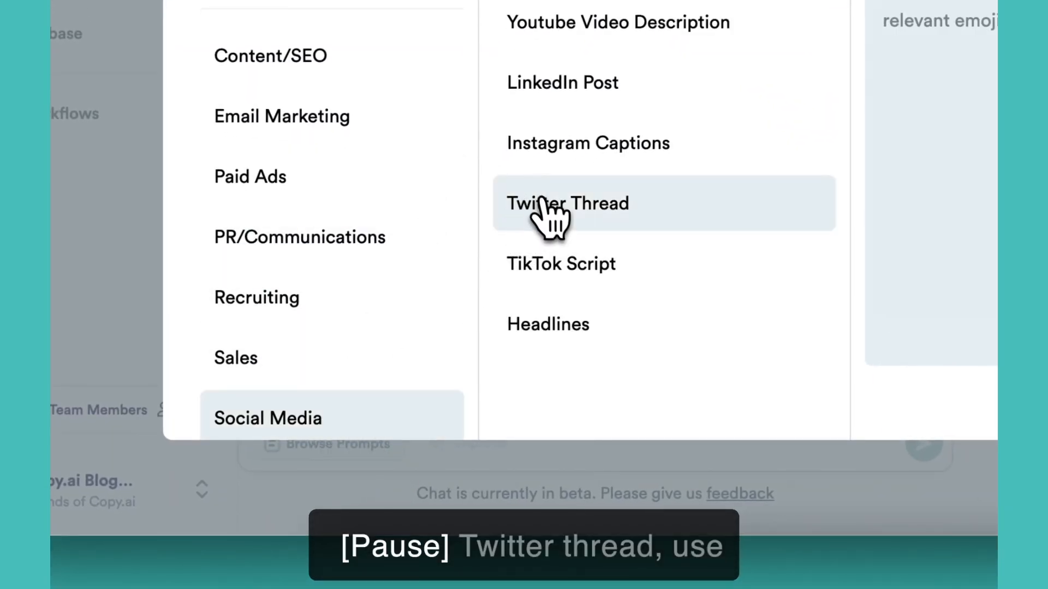
{"action": "left_click", "coordinate": [568, 203]}
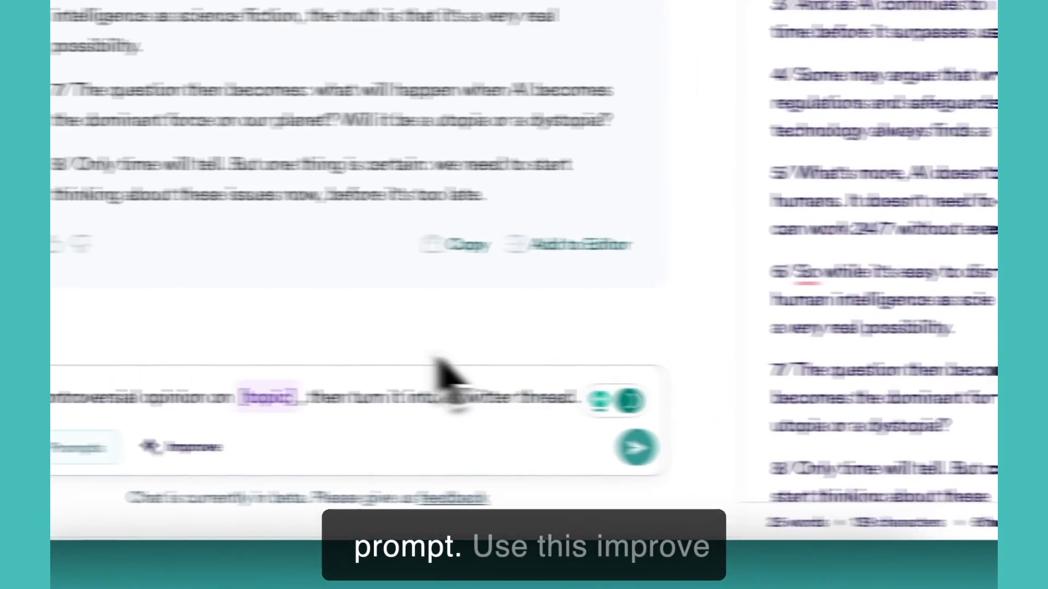